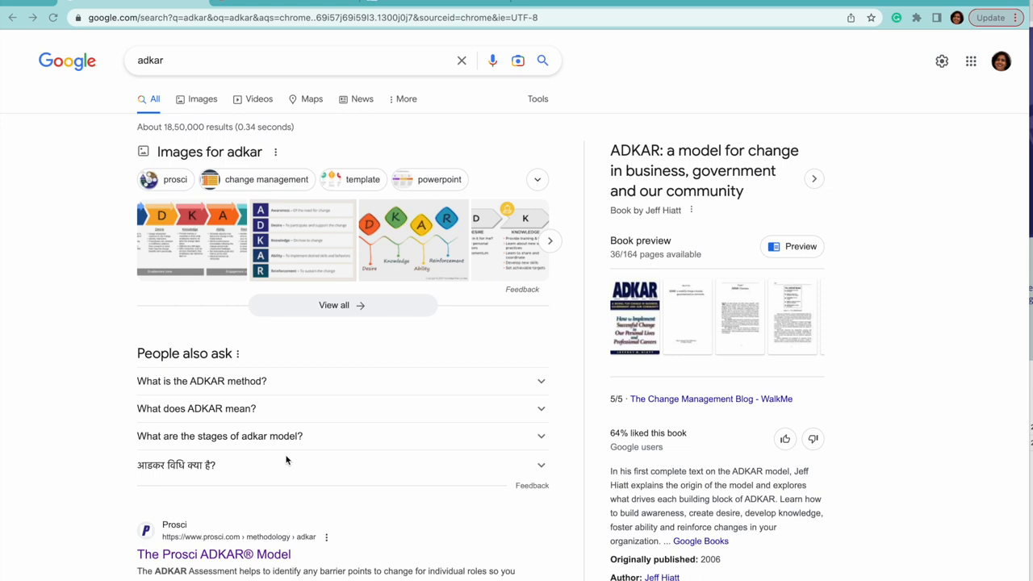
{"action": "mouse_move", "coordinate": [220, 78]}
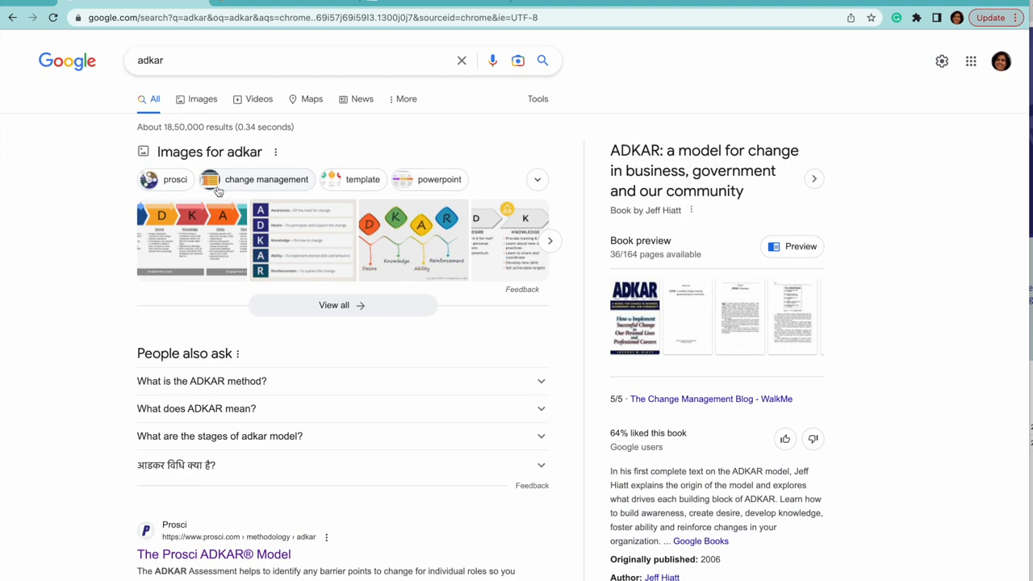
Skim the Resonance ADKAR article and open its linked Prosci page separately
{"action": "scroll", "scroll_direction": "down", "scroll_amount": 3}
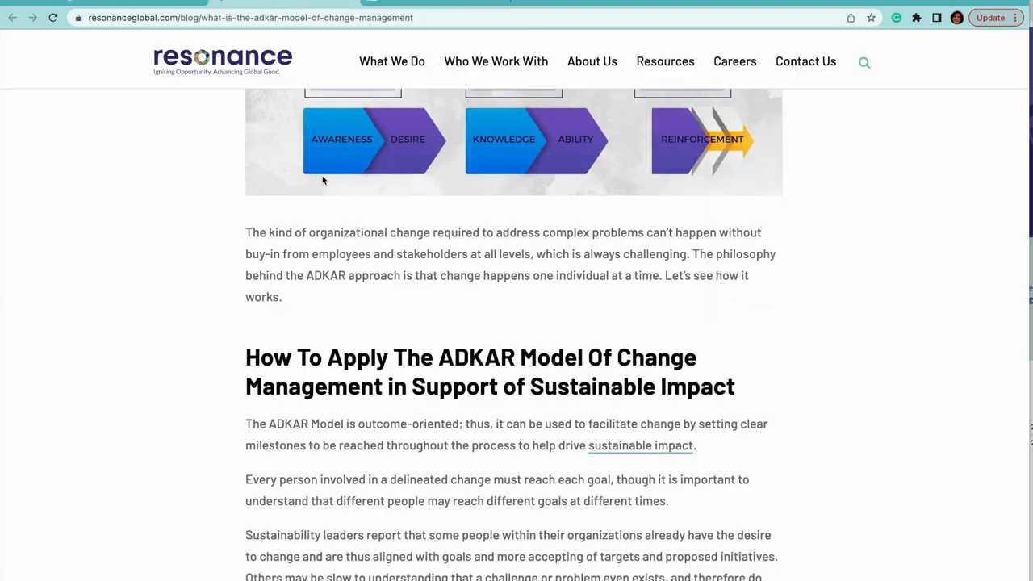
{"action": "scroll", "scroll_direction": "up", "scroll_amount": 3}
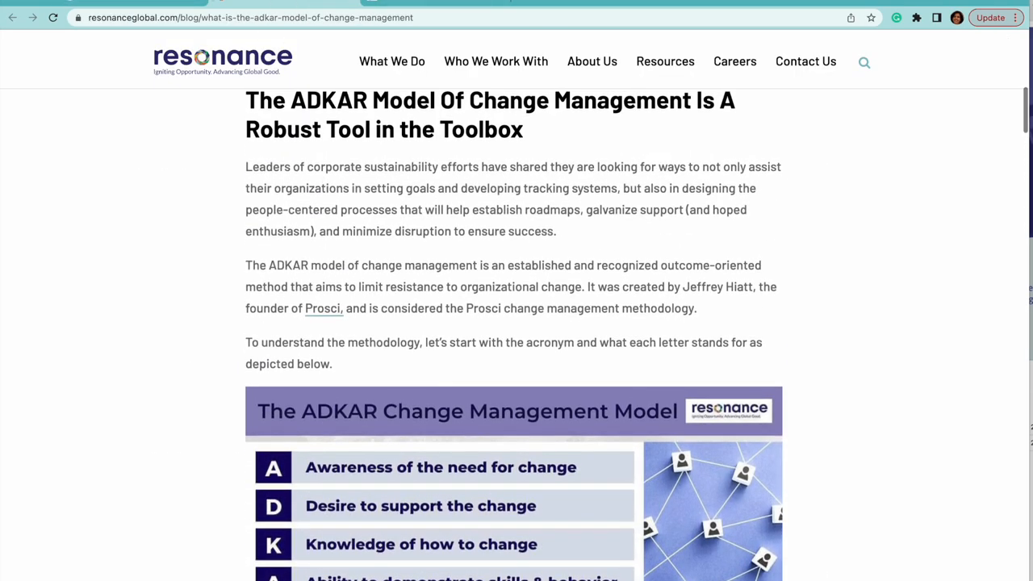
{"action": "right_click", "coordinate": [181, 251]}
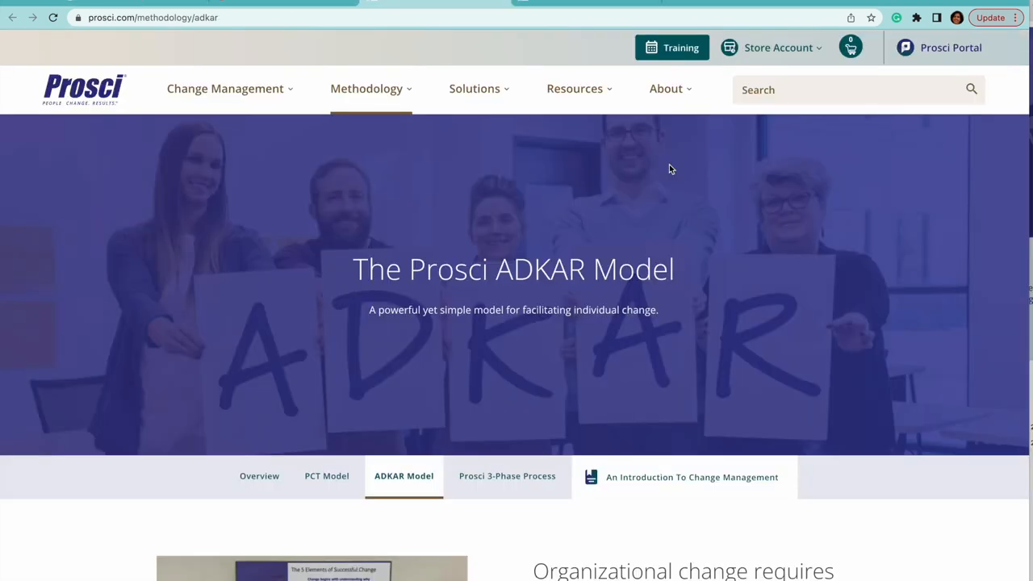
Scroll the Prosci ADKAR page to the five-element list and Download eBooks box
{"action": "scroll", "scroll_direction": "down", "scroll_amount": 3}
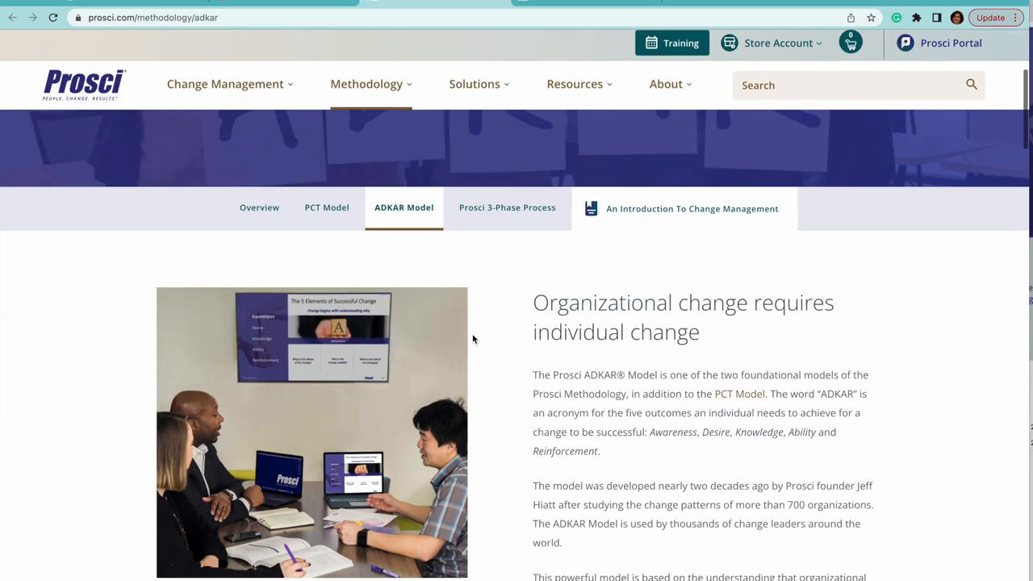
{"action": "scroll", "scroll_direction": "down", "scroll_amount": 3}
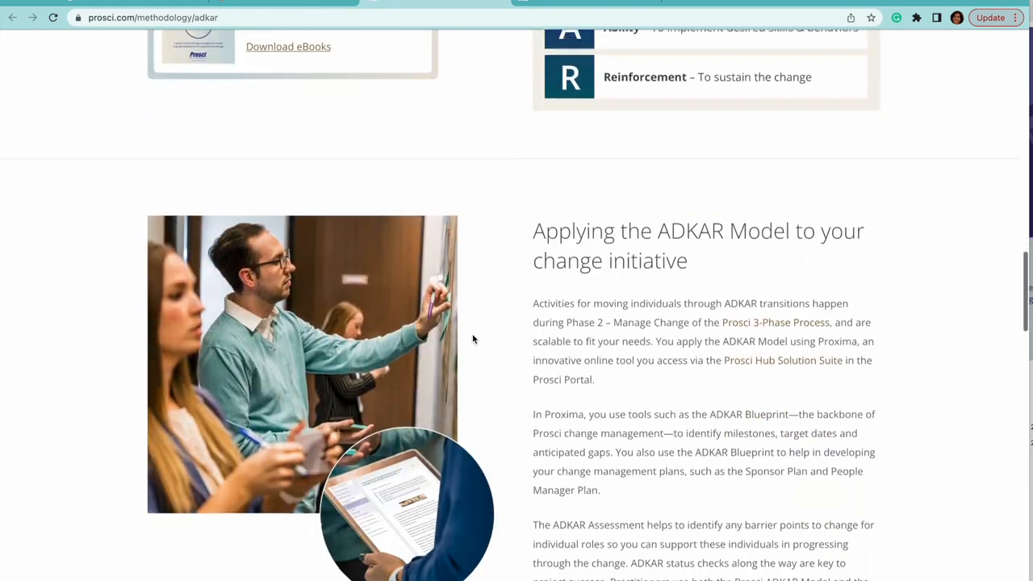
{"action": "scroll", "scroll_direction": "up", "scroll_amount": 3}
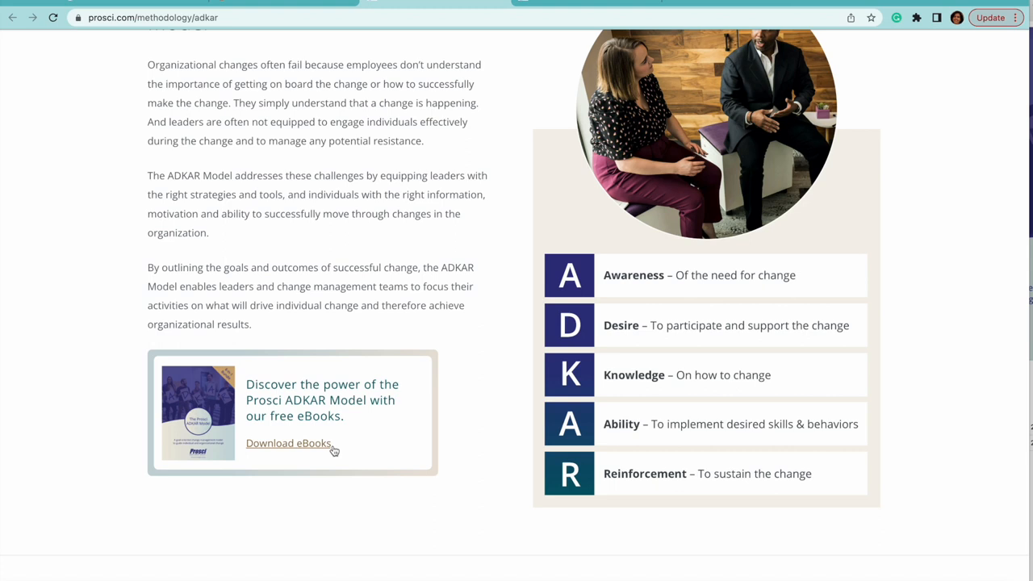
{"action": "scroll", "scroll_direction": "down", "scroll_amount": 3}
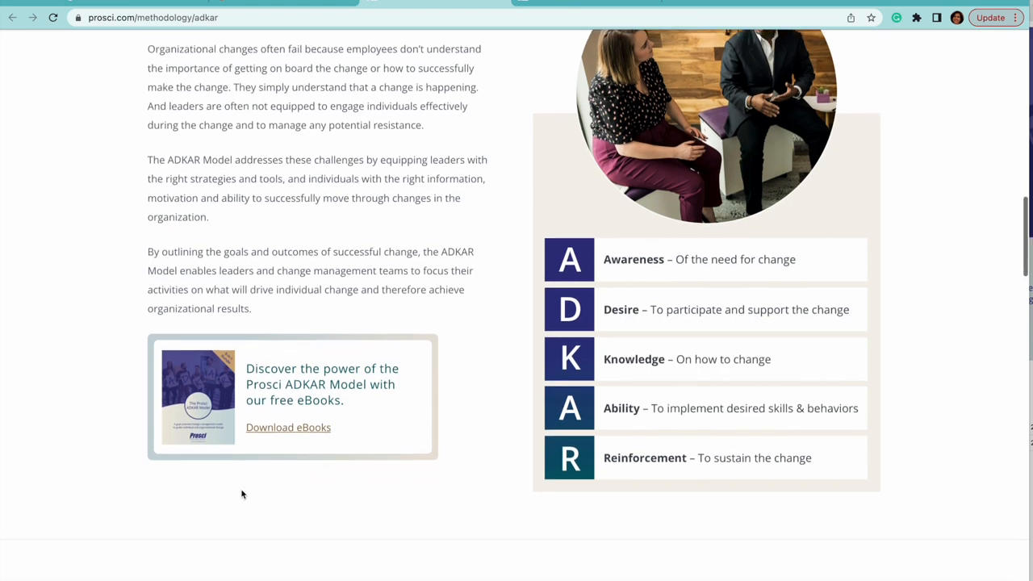
{"action": "scroll", "scroll_direction": "down", "scroll_amount": 3}
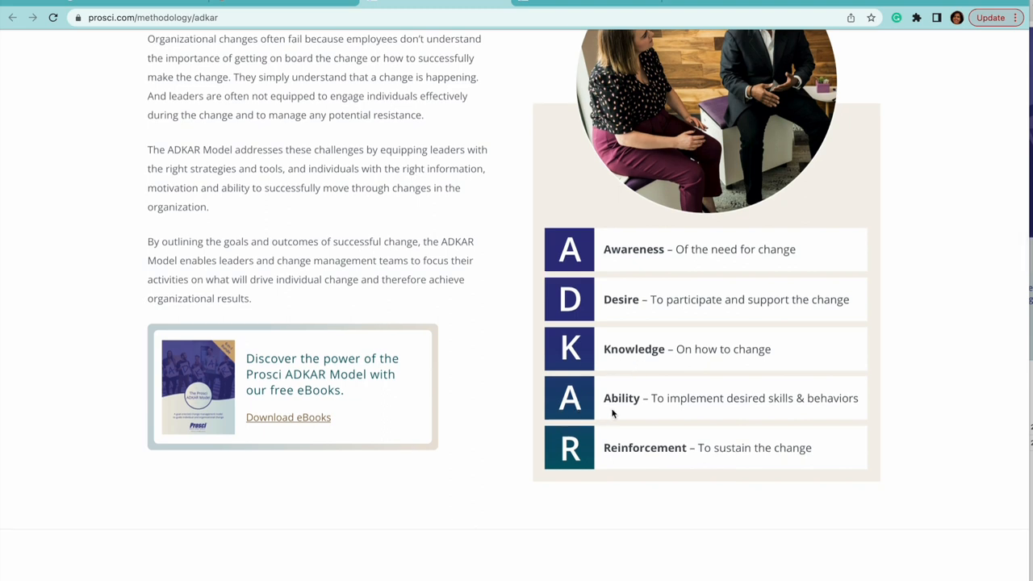
{"action": "mouse_move", "coordinate": [642, 455]}
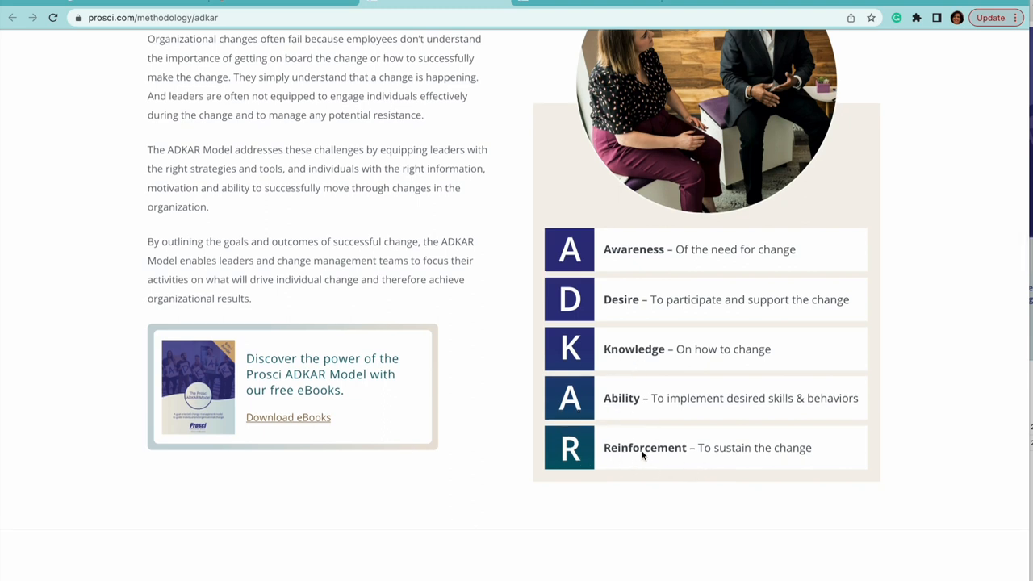
{"action": "scroll", "scroll_direction": "down", "scroll_amount": 3}
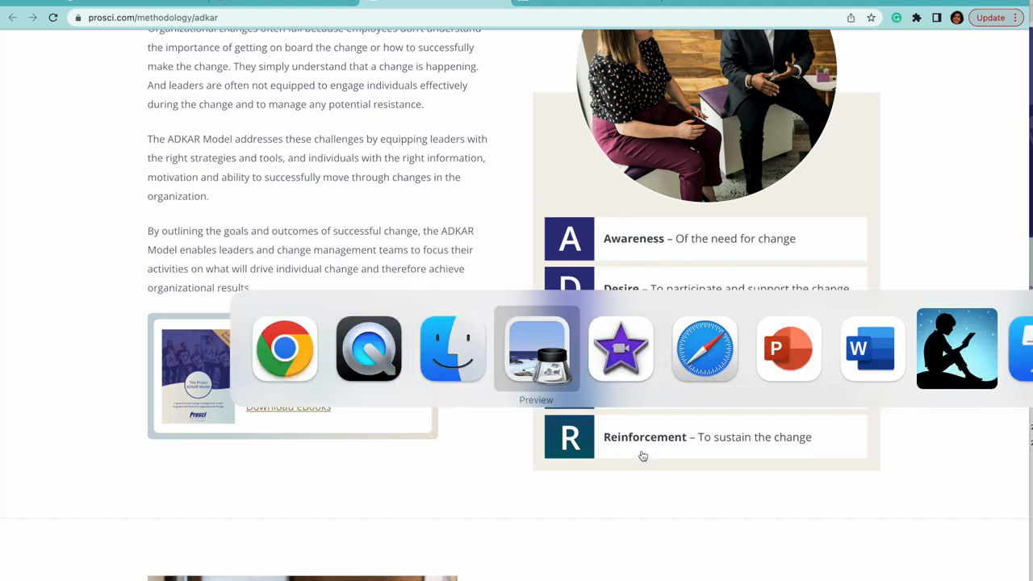
Bring the ADKAR eBook forward and scroll from the cover to page 6's framework
{"action": "left_click", "coordinate": [536, 349]}
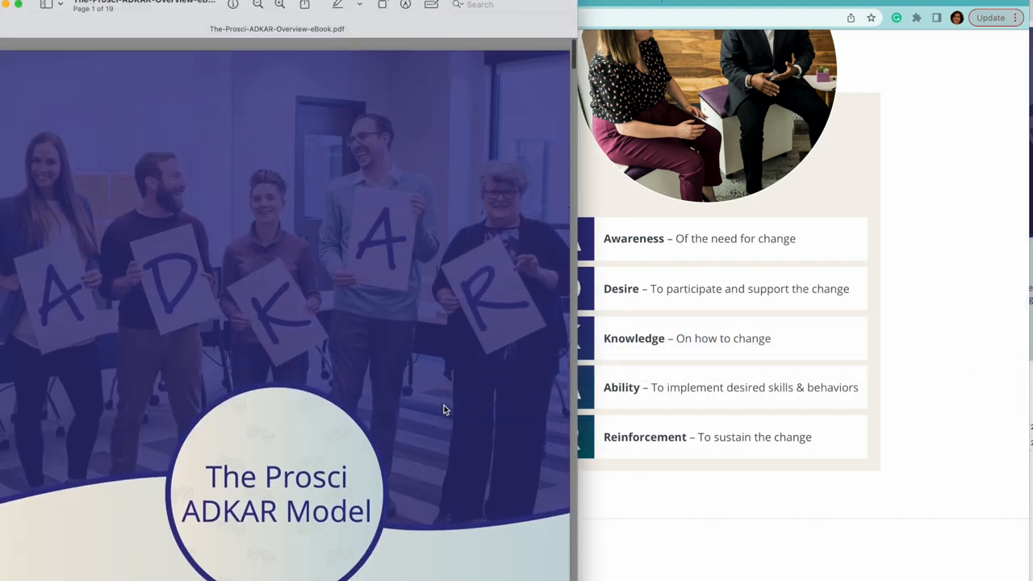
{"action": "scroll", "scroll_direction": "down", "scroll_amount": 3}
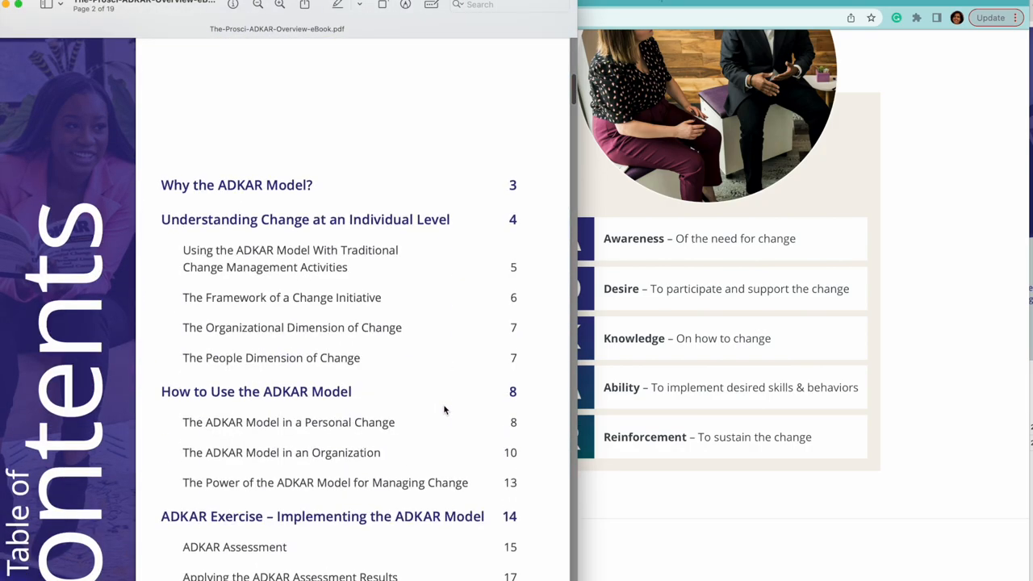
{"action": "scroll", "scroll_direction": "down", "scroll_amount": 3}
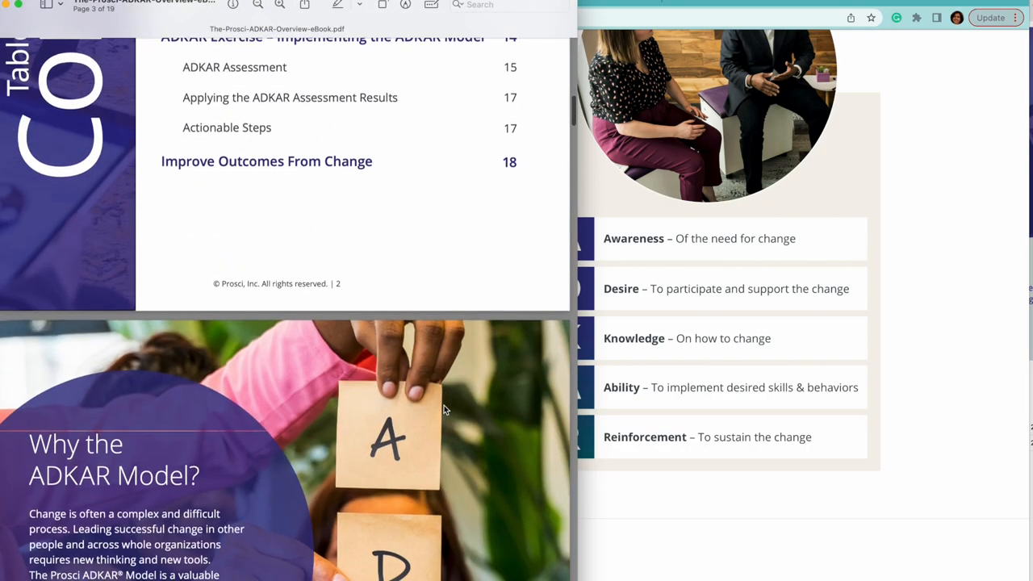
{"action": "scroll", "scroll_direction": "down", "scroll_amount": 3}
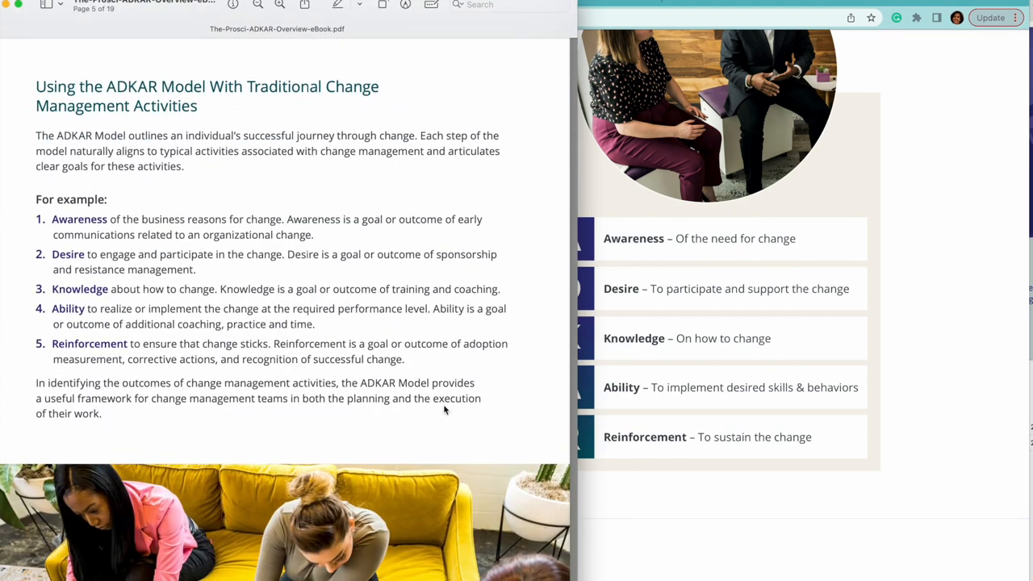
{"action": "scroll", "scroll_direction": "down", "scroll_amount": 3}
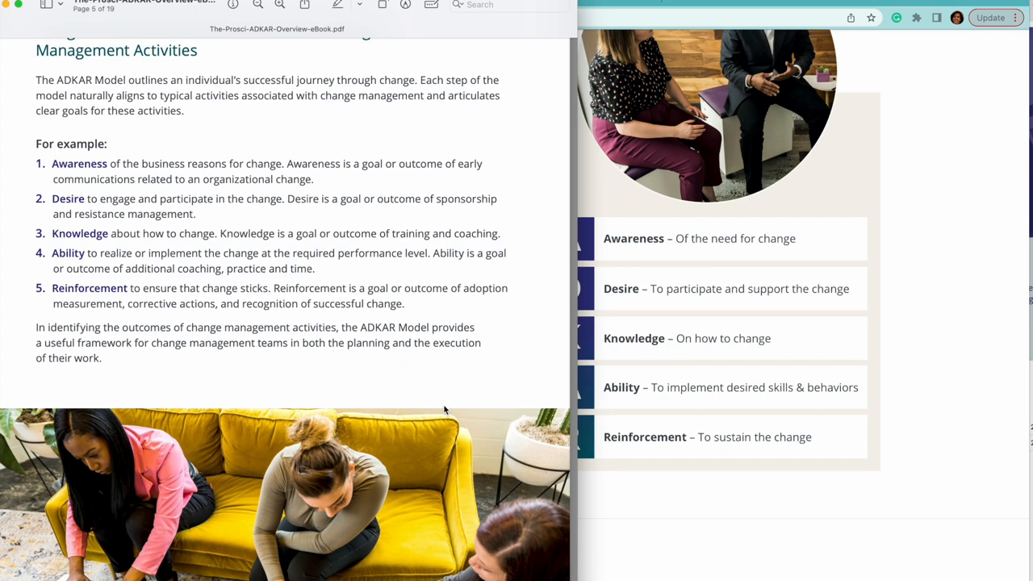
{"action": "mouse_move", "coordinate": [60, 241]}
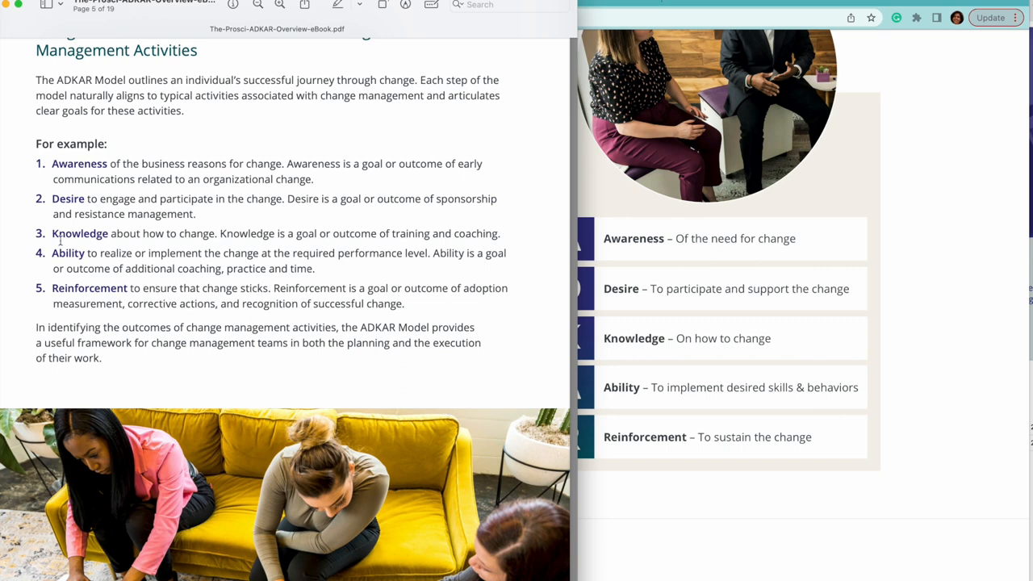
{"action": "mouse_move", "coordinate": [87, 233]}
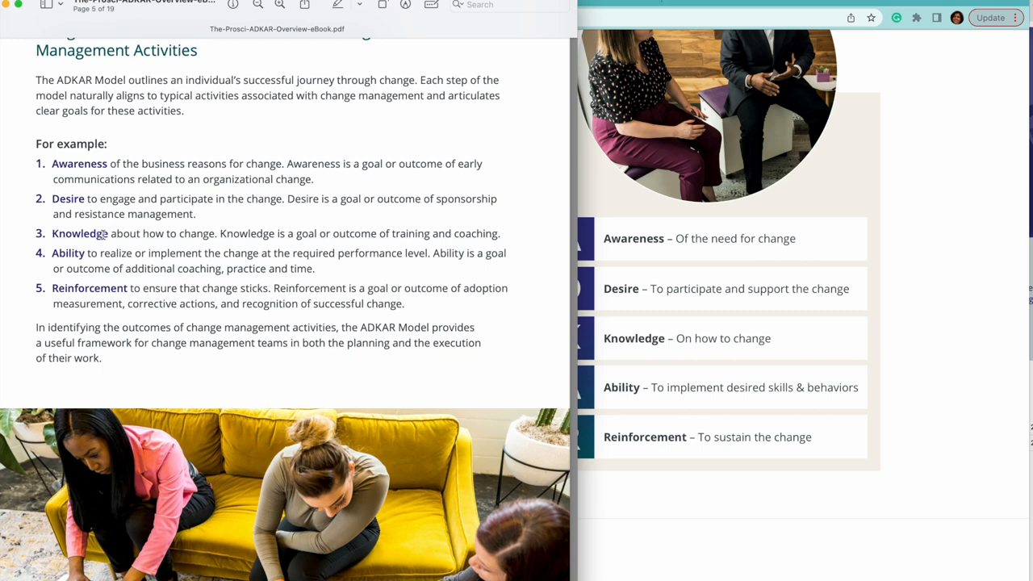
{"action": "mouse_move", "coordinate": [92, 251]}
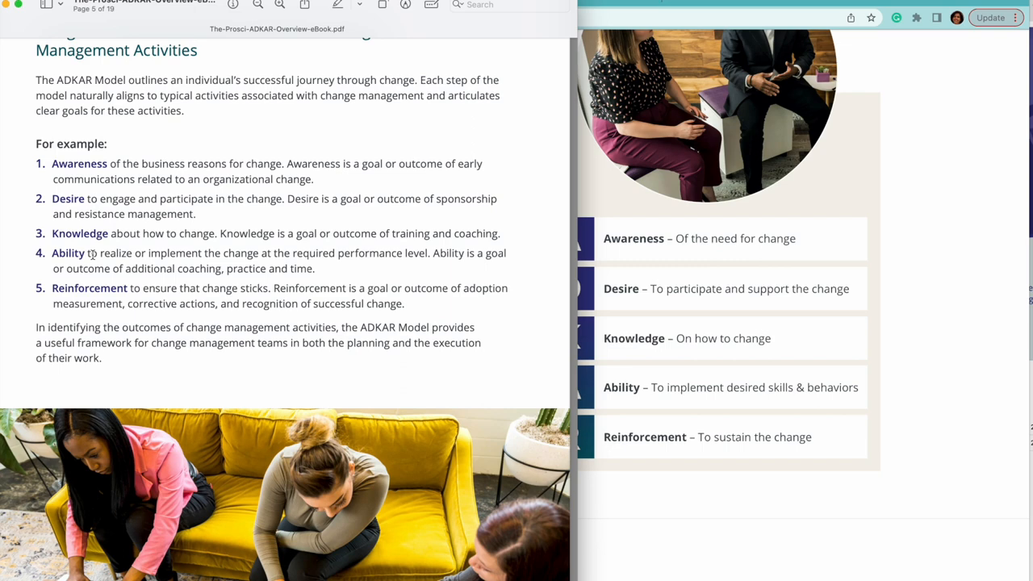
{"action": "mouse_move", "coordinate": [89, 254]}
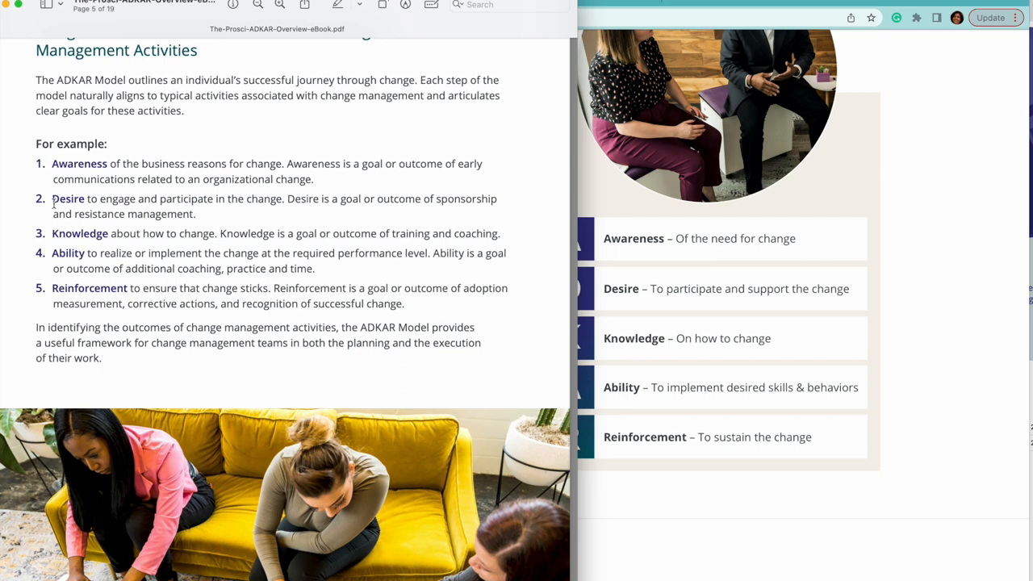
{"action": "mouse_move", "coordinate": [54, 253]}
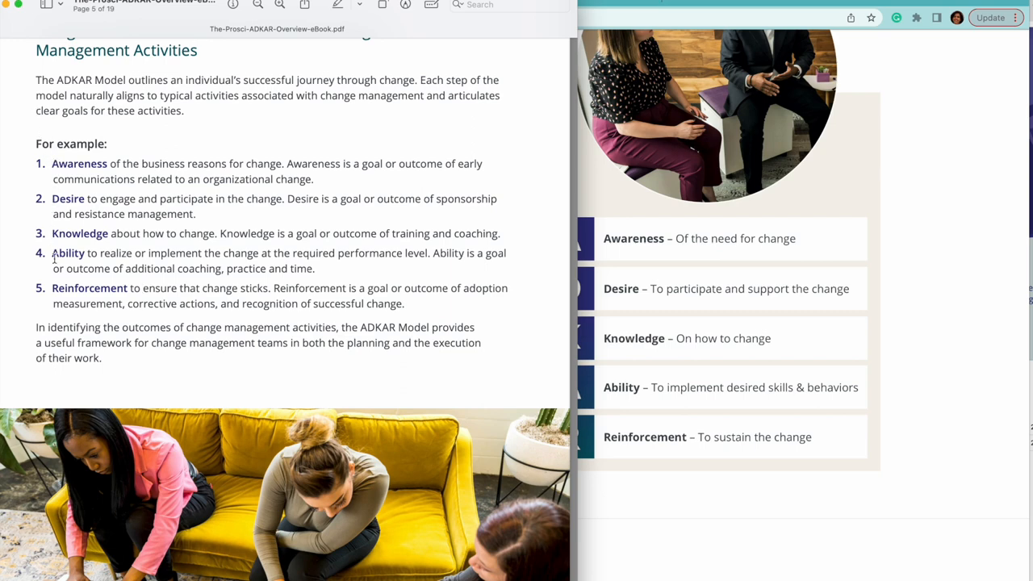
{"action": "scroll", "scroll_direction": "down", "scroll_amount": 3}
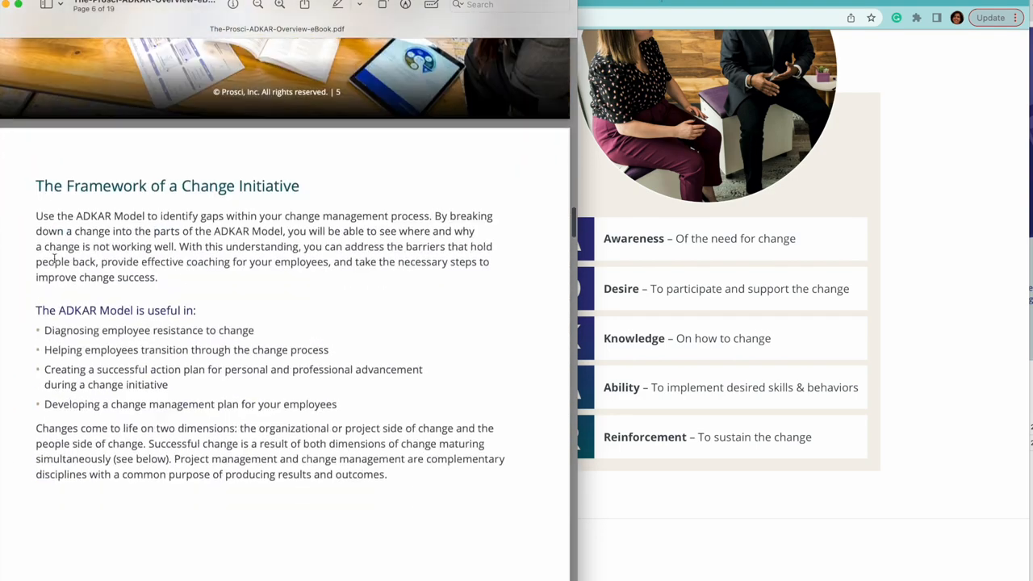
{"action": "scroll", "scroll_direction": "down", "scroll_amount": 3}
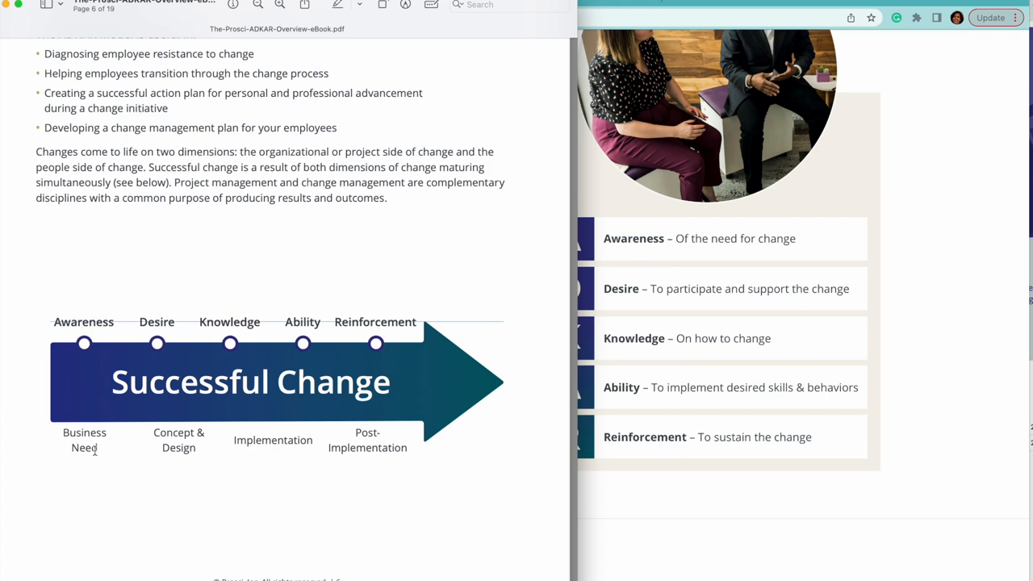
{"action": "left_click_drag", "start_coordinate": [63, 440], "coordinate": [379, 440]}
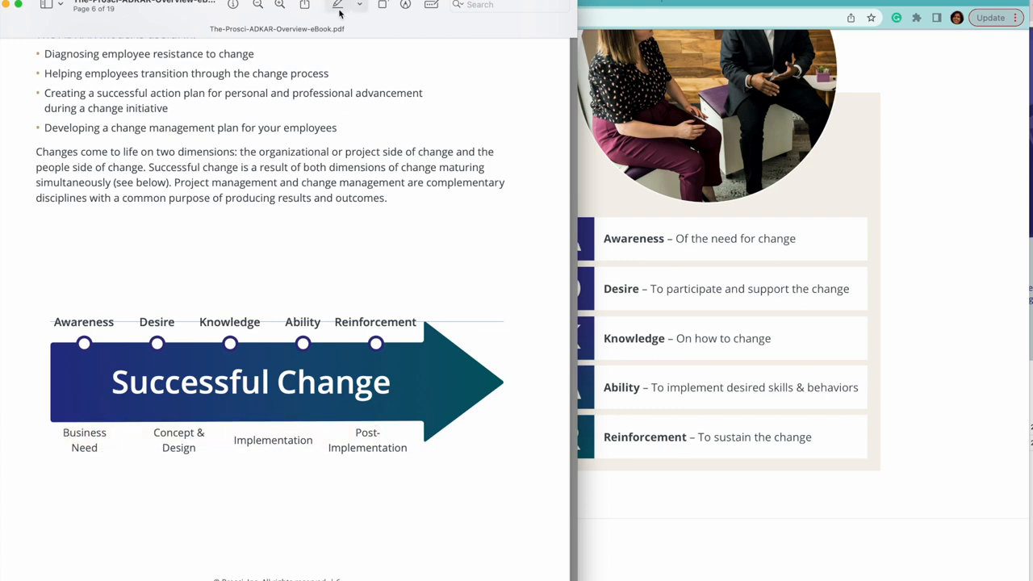
{"action": "mouse_move", "coordinate": [339, 6]}
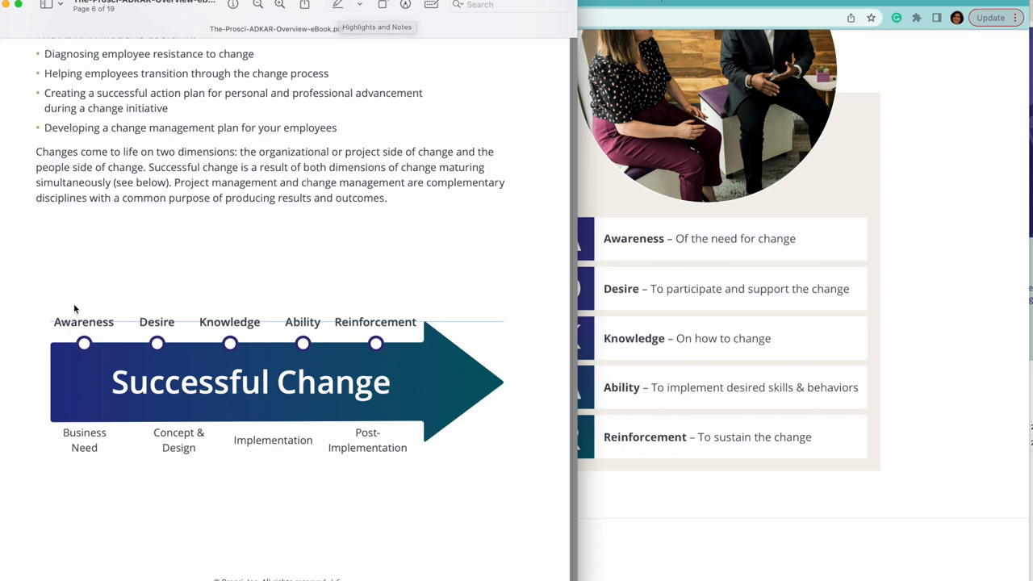
{"action": "mouse_move", "coordinate": [52, 318]}
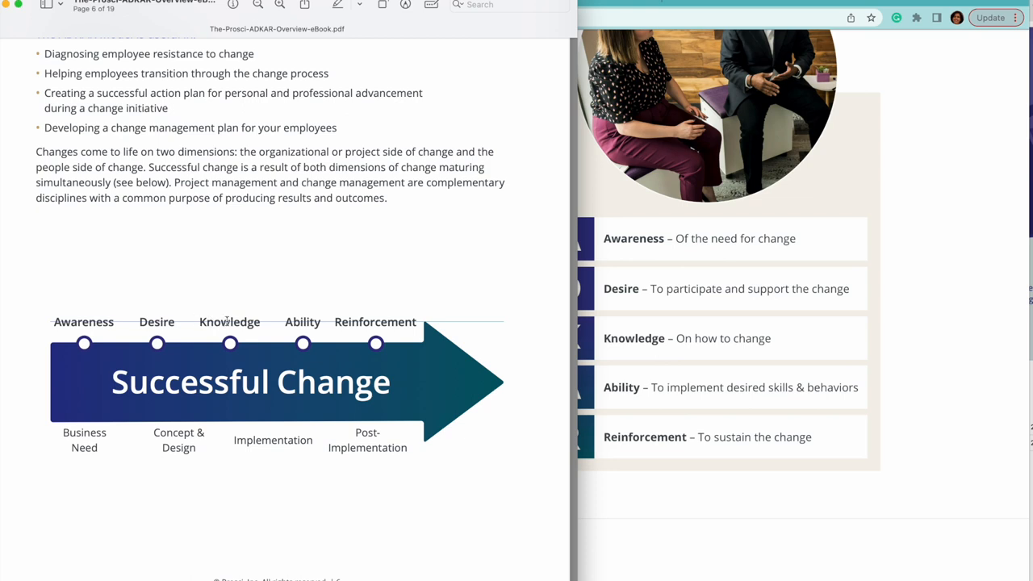
{"action": "mouse_move", "coordinate": [204, 449]}
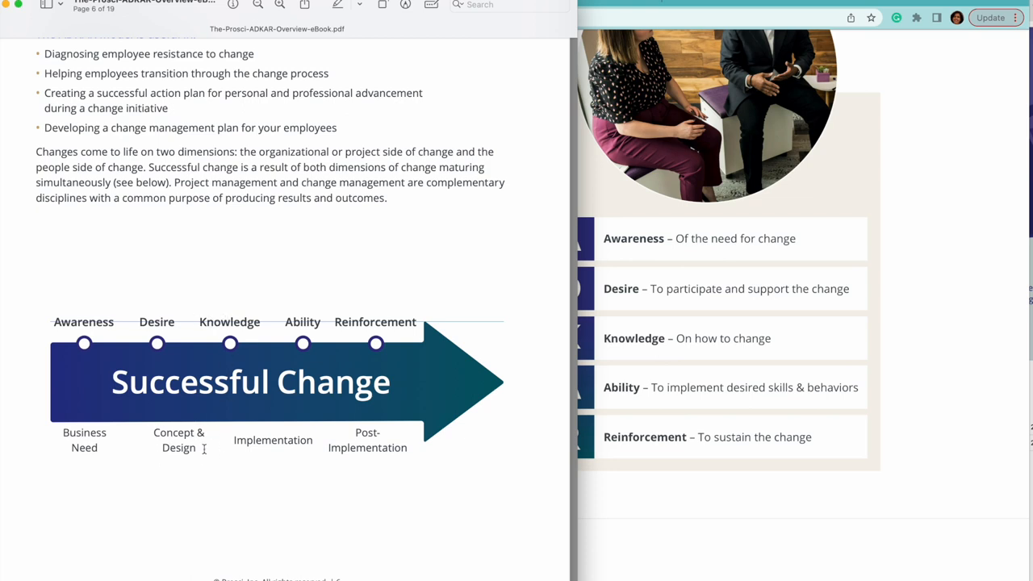
{"action": "mouse_move", "coordinate": [254, 314]}
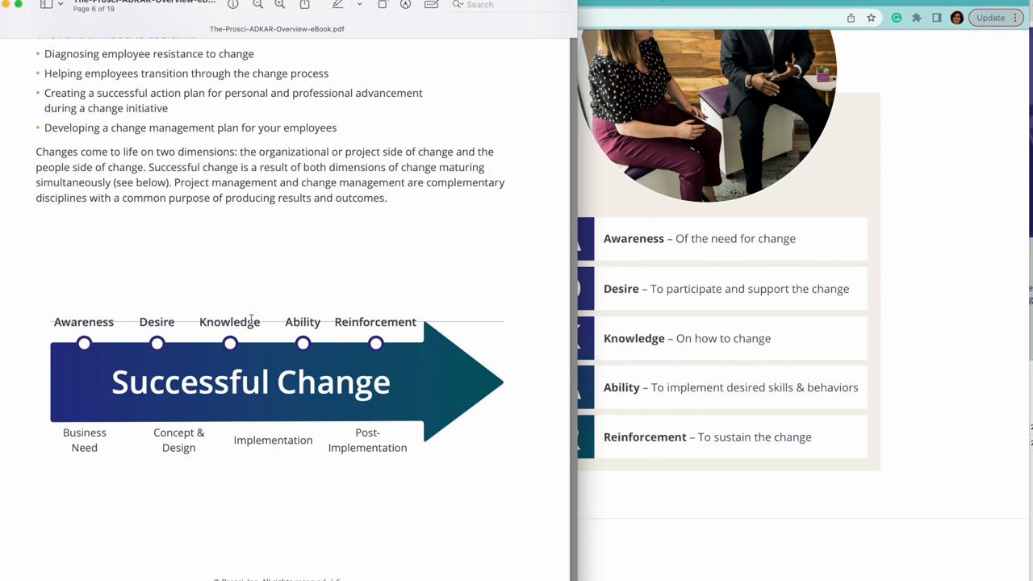
{"action": "mouse_move", "coordinate": [249, 339]}
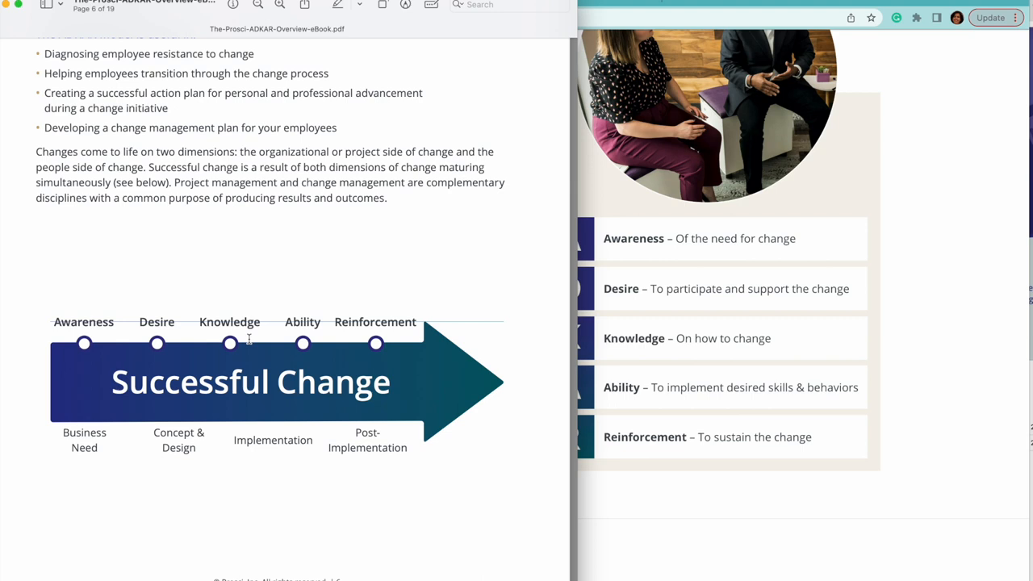
{"action": "mouse_move", "coordinate": [264, 327]}
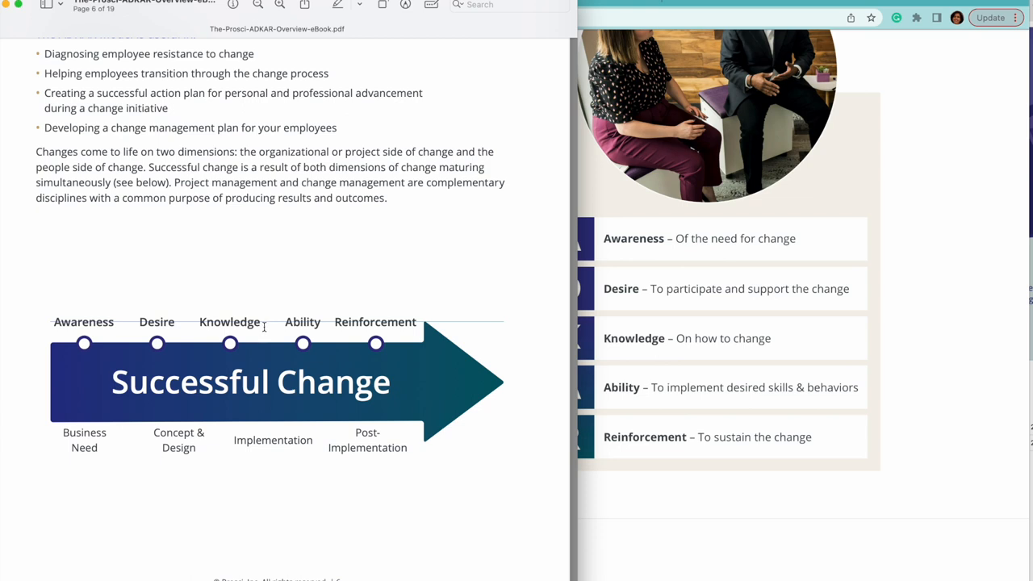
{"action": "mouse_move", "coordinate": [260, 324]}
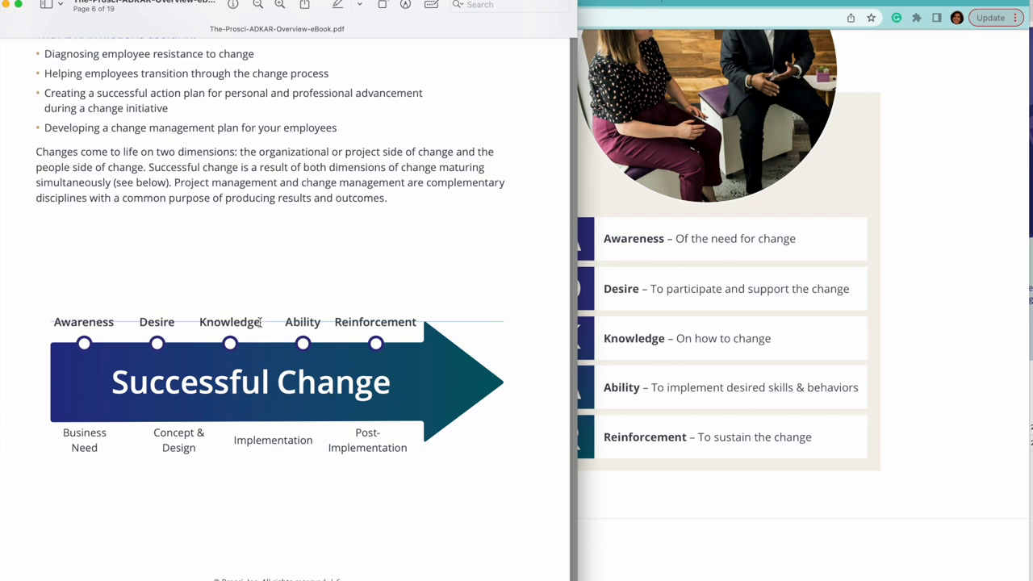
{"action": "mouse_move", "coordinate": [316, 381]}
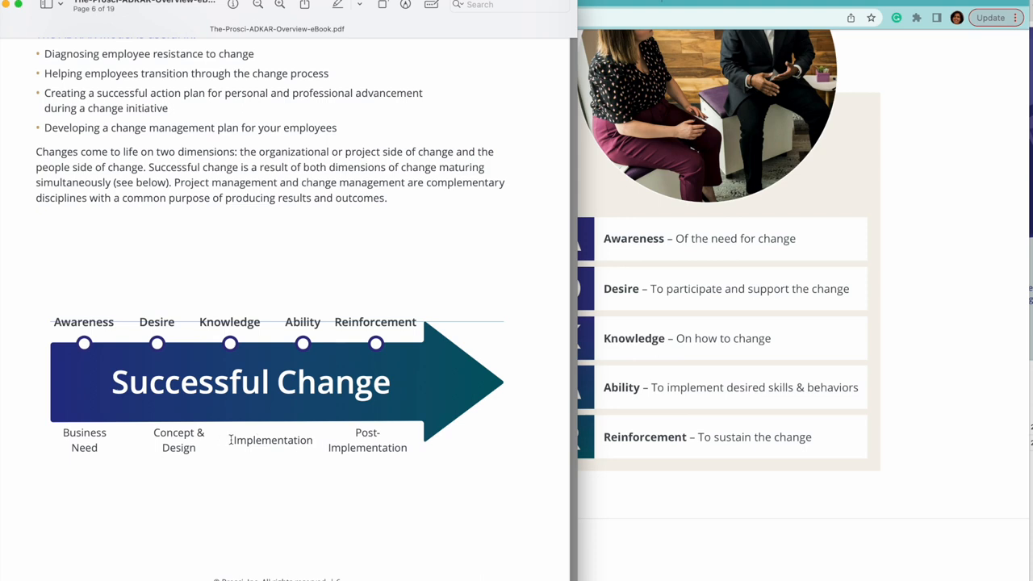
{"action": "mouse_move", "coordinate": [321, 315]}
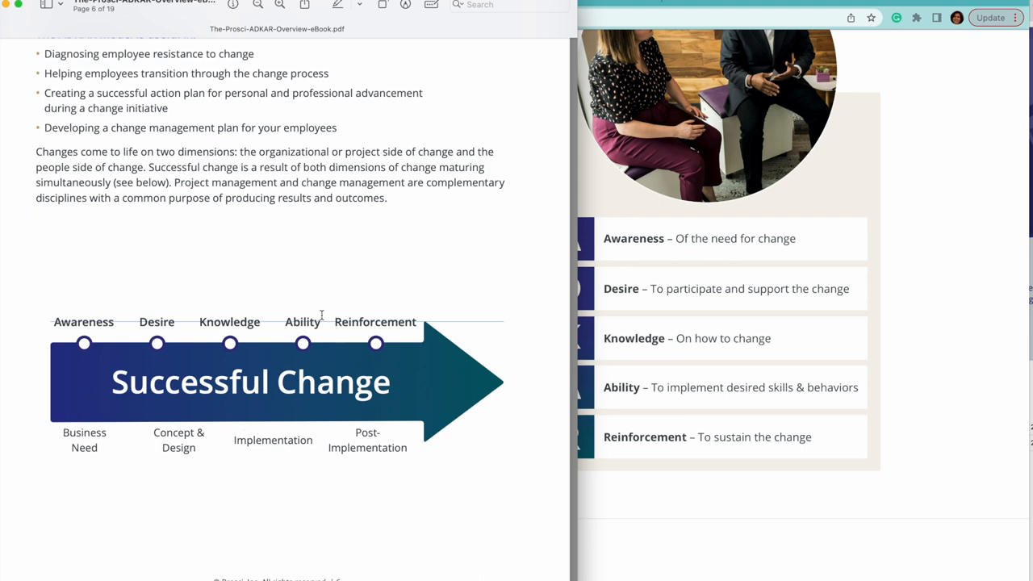
{"action": "mouse_move", "coordinate": [323, 318]}
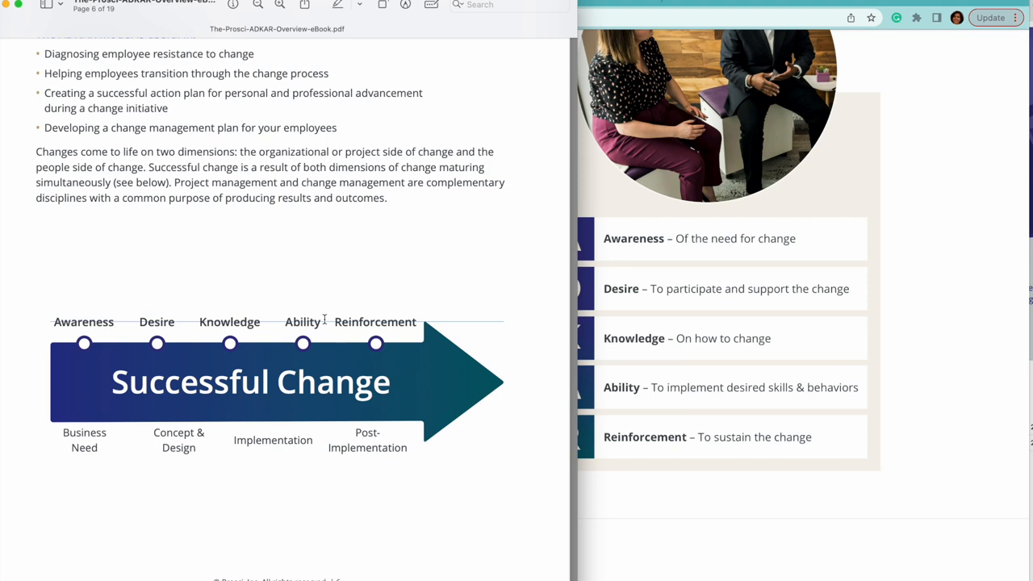
{"action": "mouse_move", "coordinate": [359, 446]}
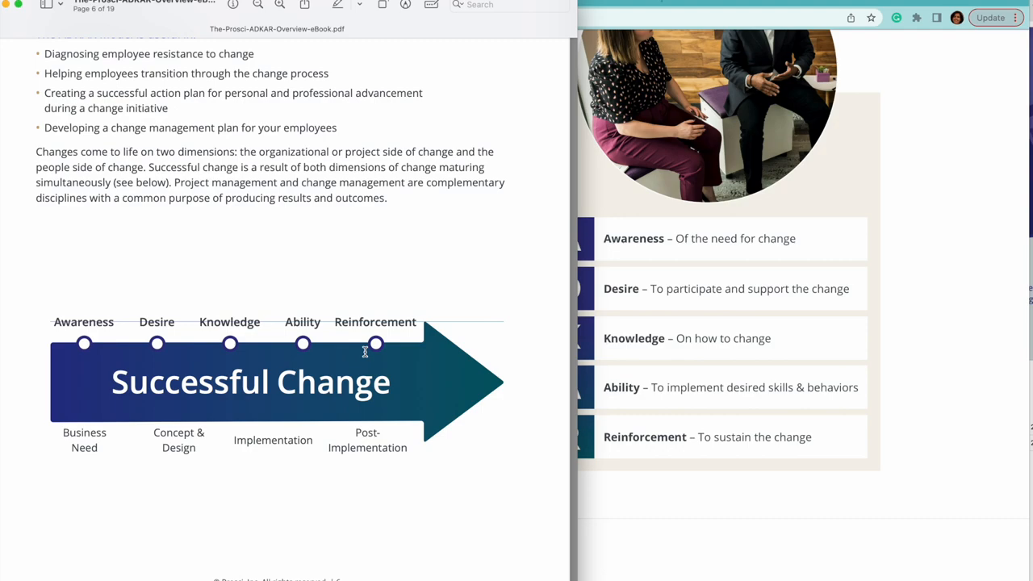
Scroll the eBook from page 6 to the page 16 ADKAR Assessment worksheet
{"action": "scroll", "scroll_direction": "down", "scroll_amount": 3}
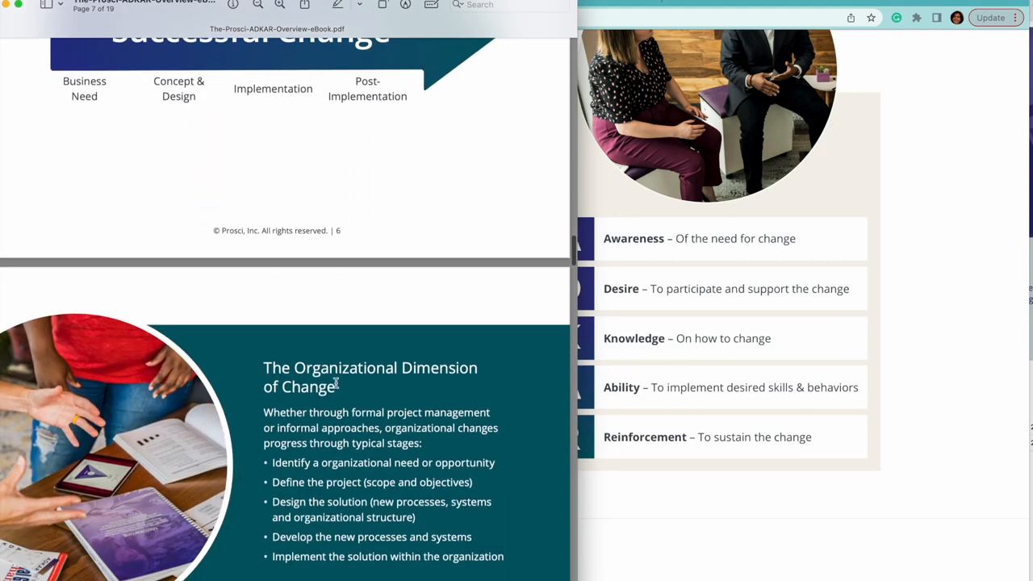
{"action": "scroll", "scroll_direction": "down", "scroll_amount": 3}
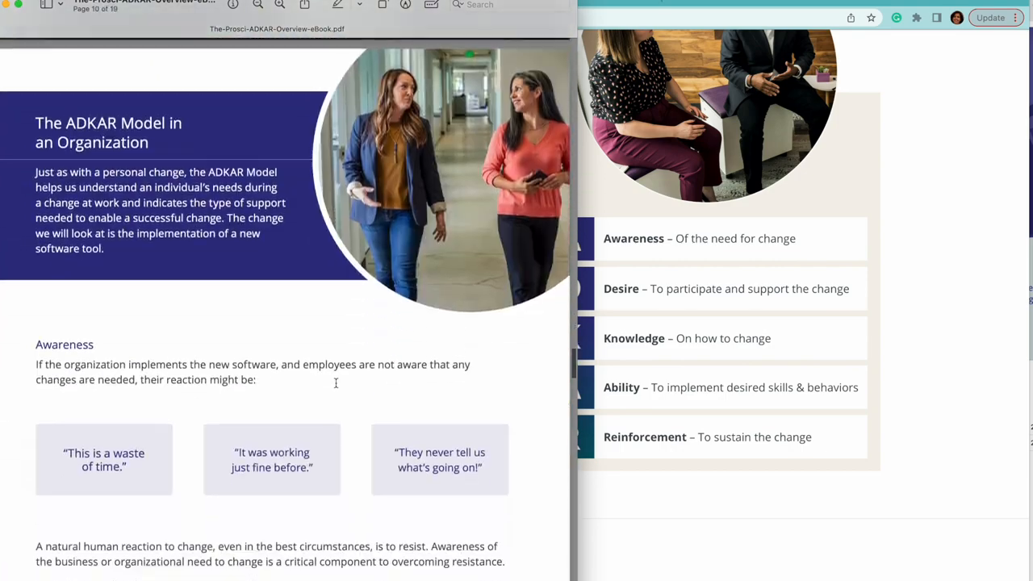
{"action": "scroll", "scroll_direction": "down", "scroll_amount": 3}
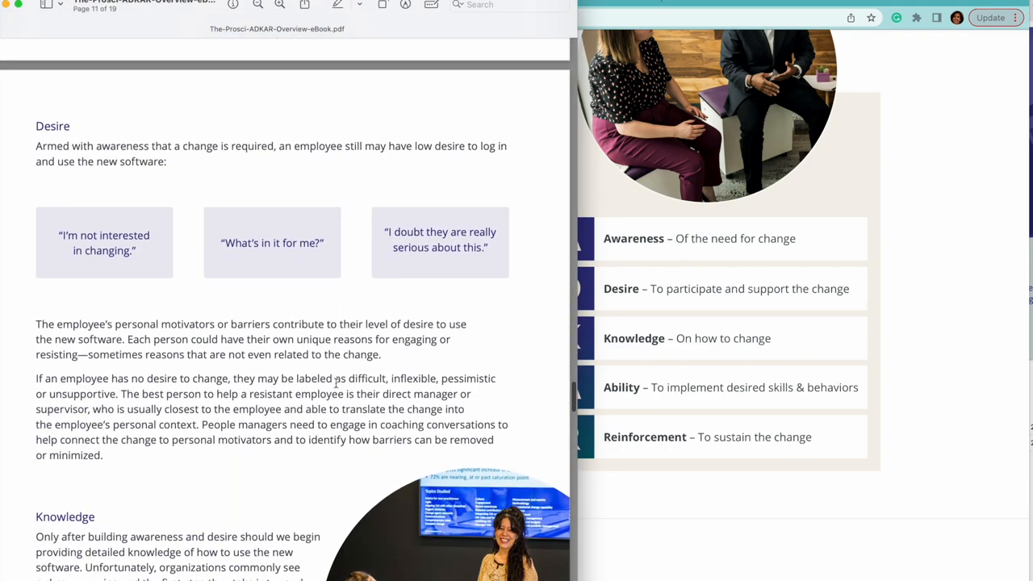
{"action": "scroll", "scroll_direction": "down", "scroll_amount": 3}
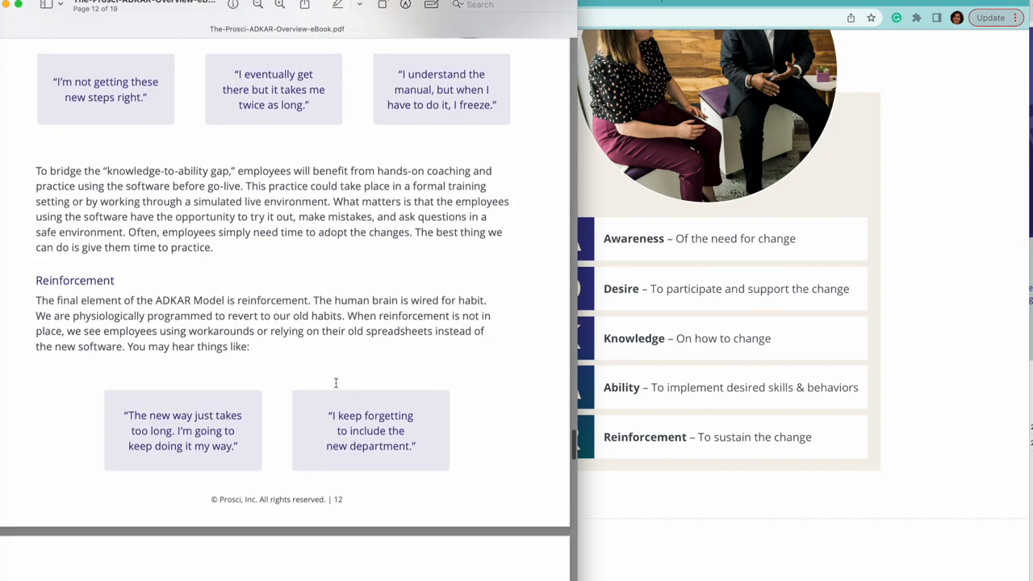
{"action": "scroll", "scroll_direction": "down", "scroll_amount": 3}
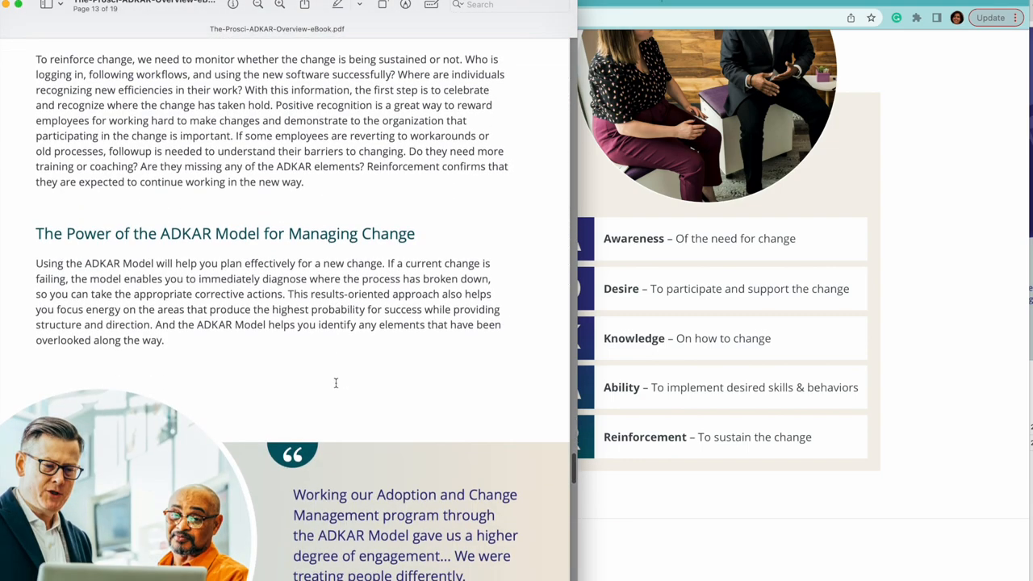
{"action": "scroll", "scroll_direction": "down", "scroll_amount": 3}
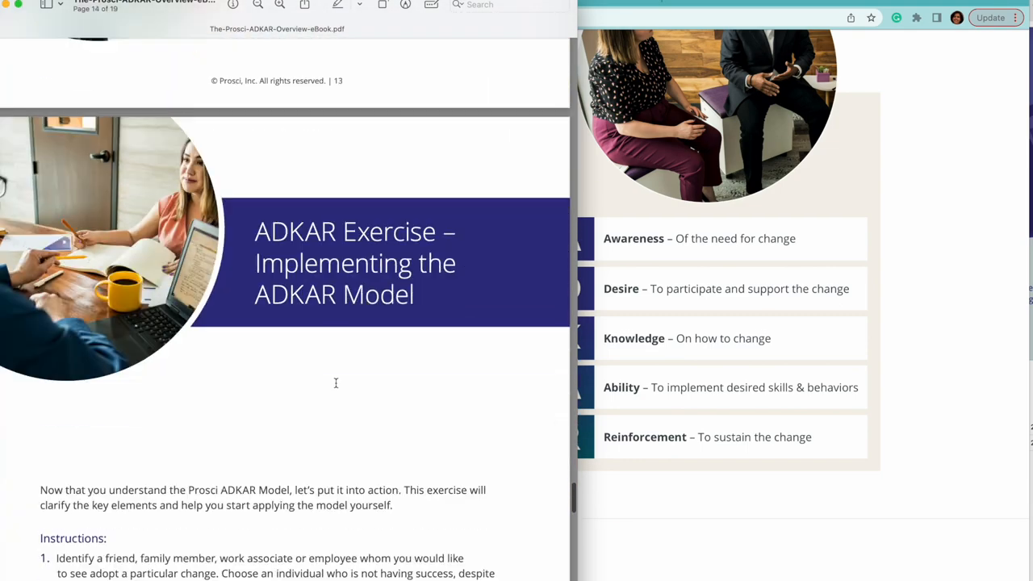
{"action": "scroll", "scroll_direction": "down", "scroll_amount": 3}
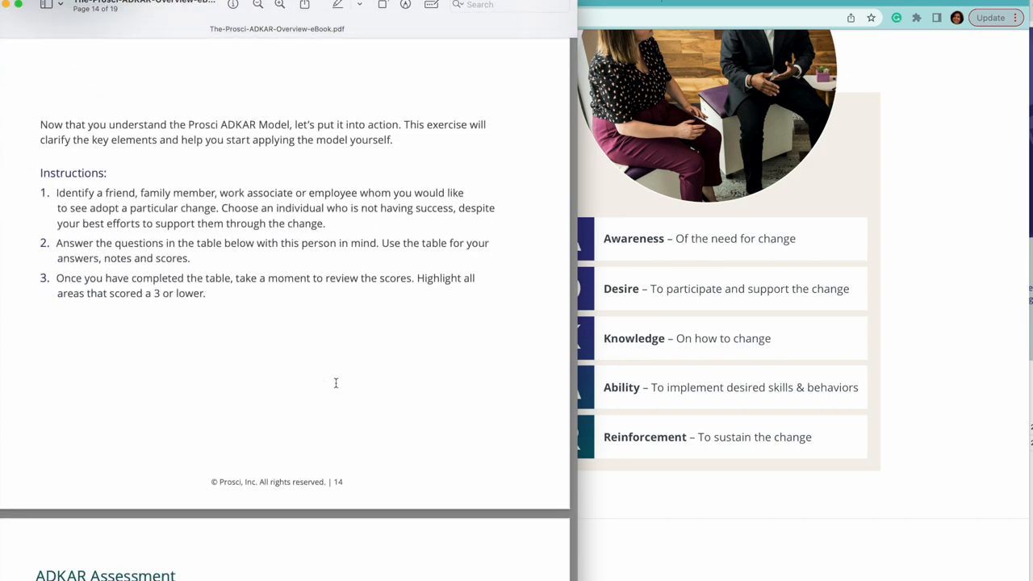
{"action": "scroll", "scroll_direction": "down", "scroll_amount": 3}
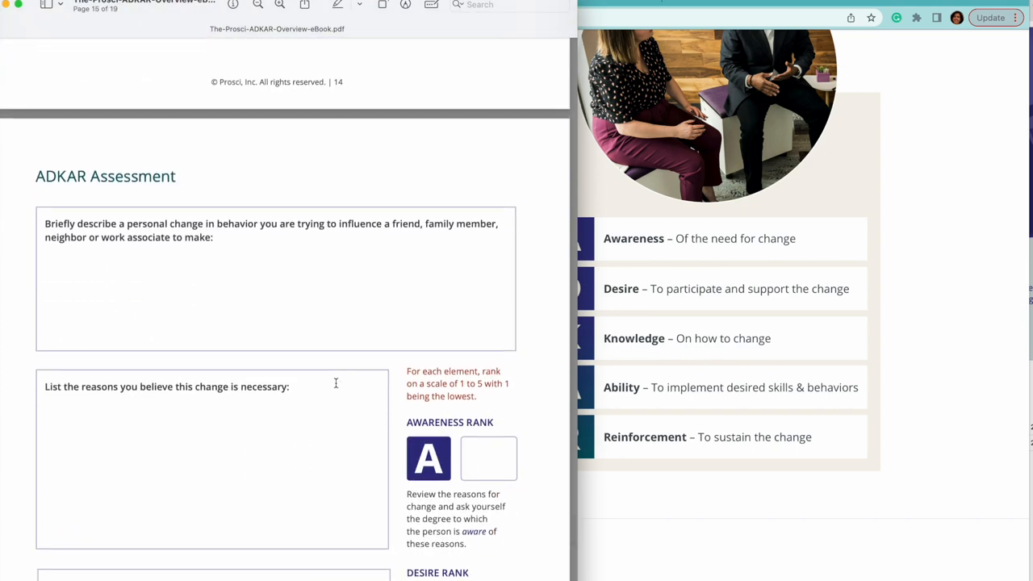
{"action": "scroll", "scroll_direction": "down", "scroll_amount": 3}
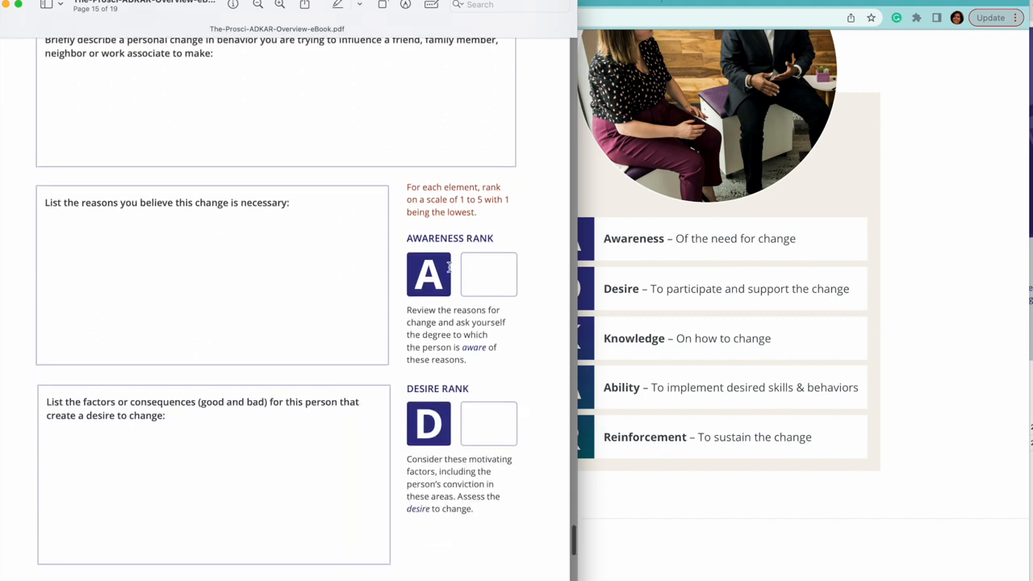
{"action": "scroll", "scroll_direction": "down", "scroll_amount": 3}
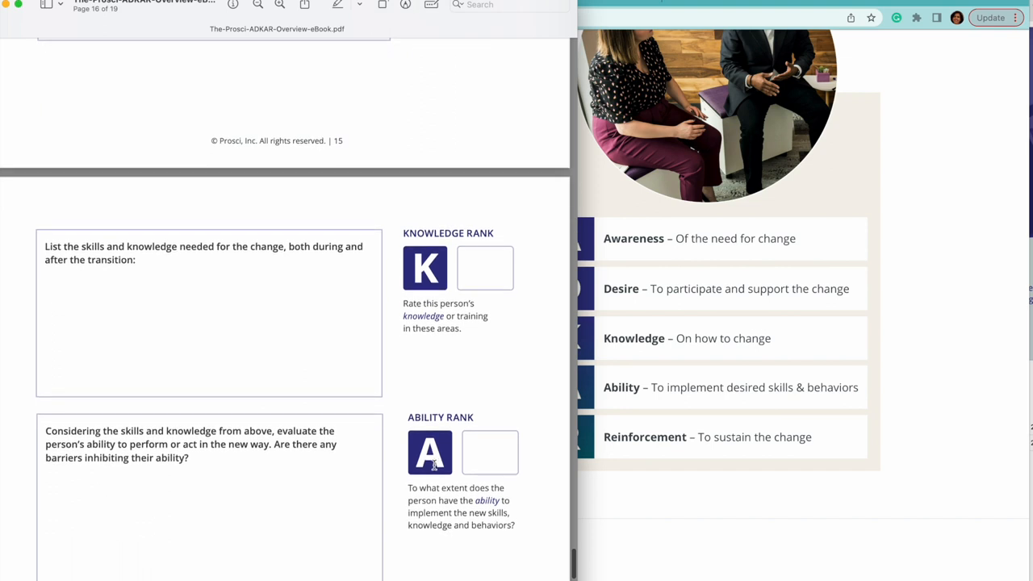
{"action": "scroll", "scroll_direction": "down", "scroll_amount": 3}
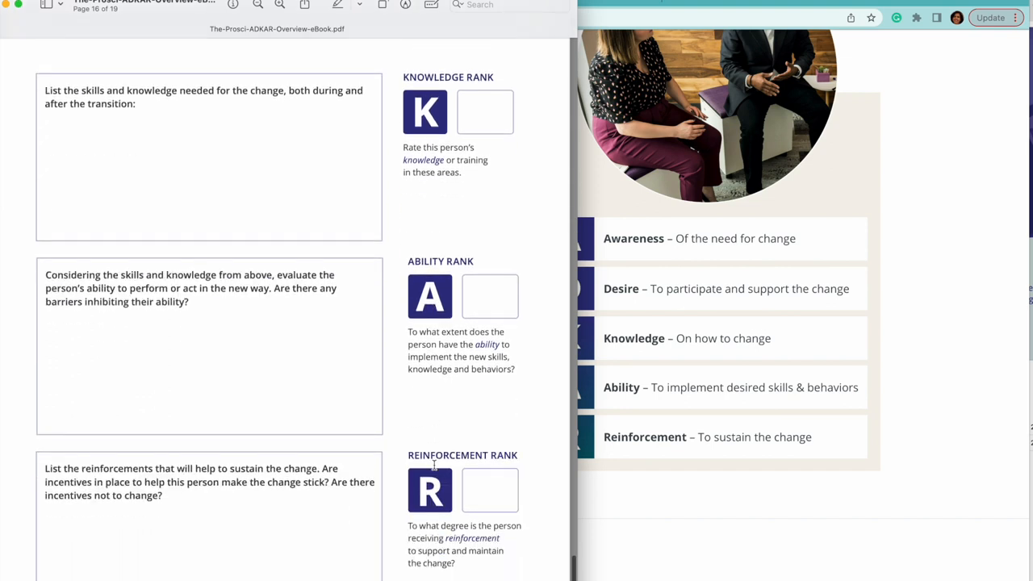
{"action": "scroll", "scroll_direction": "down", "scroll_amount": 3}
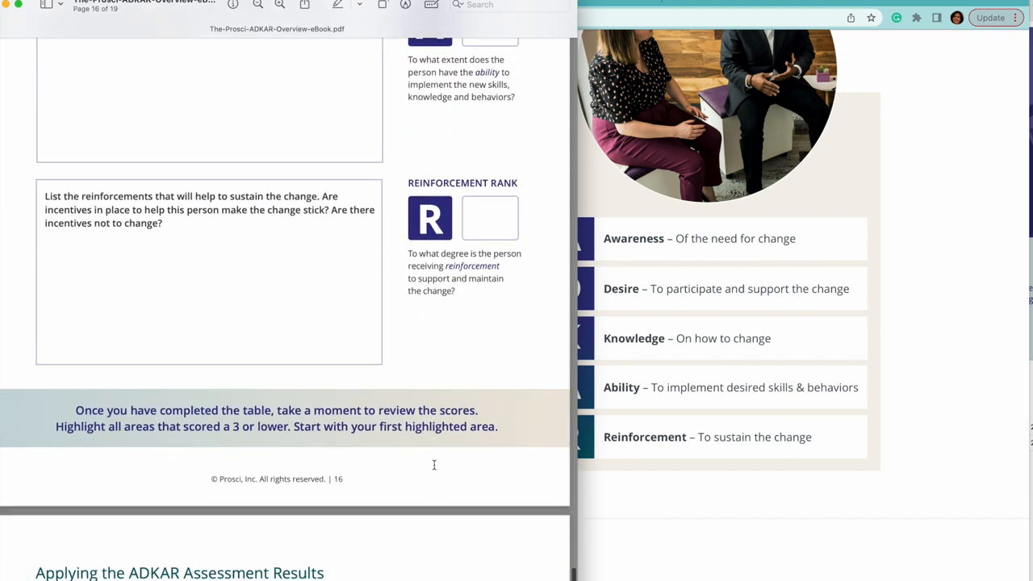